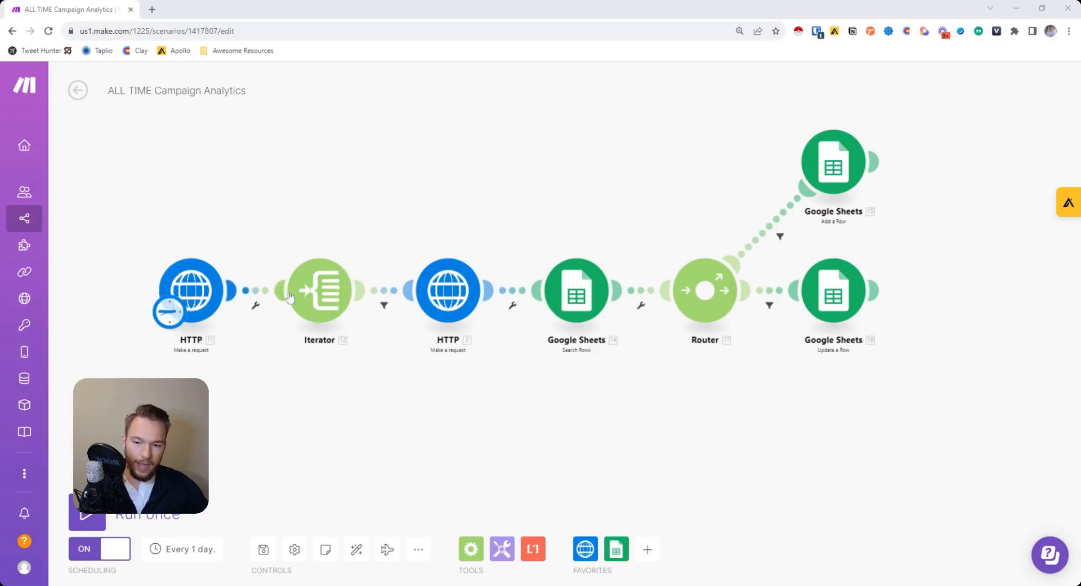
{"action": "mouse_move", "coordinate": [447, 289]}
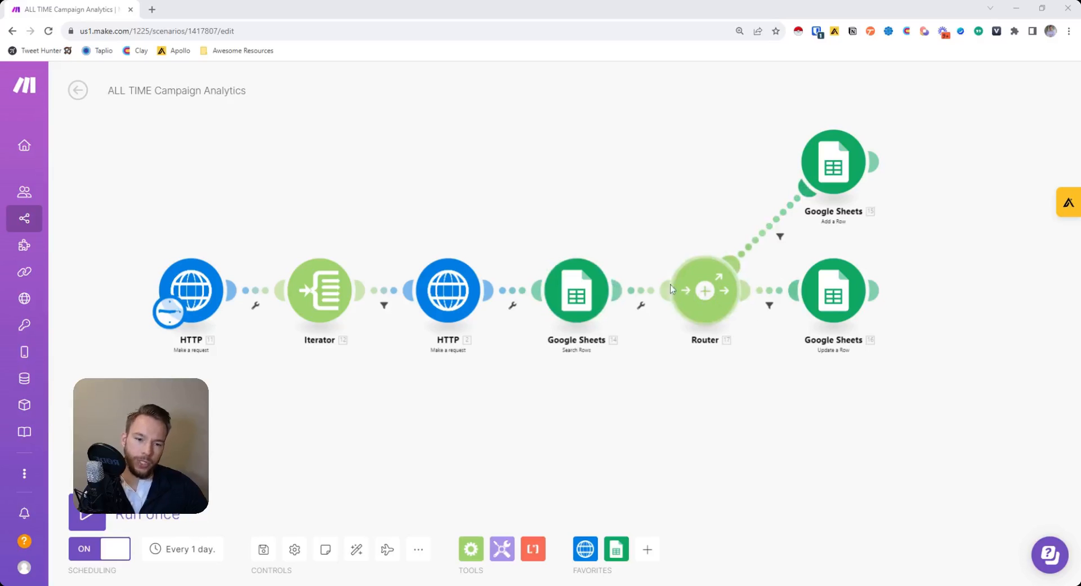
{"action": "mouse_move", "coordinate": [744, 269]}
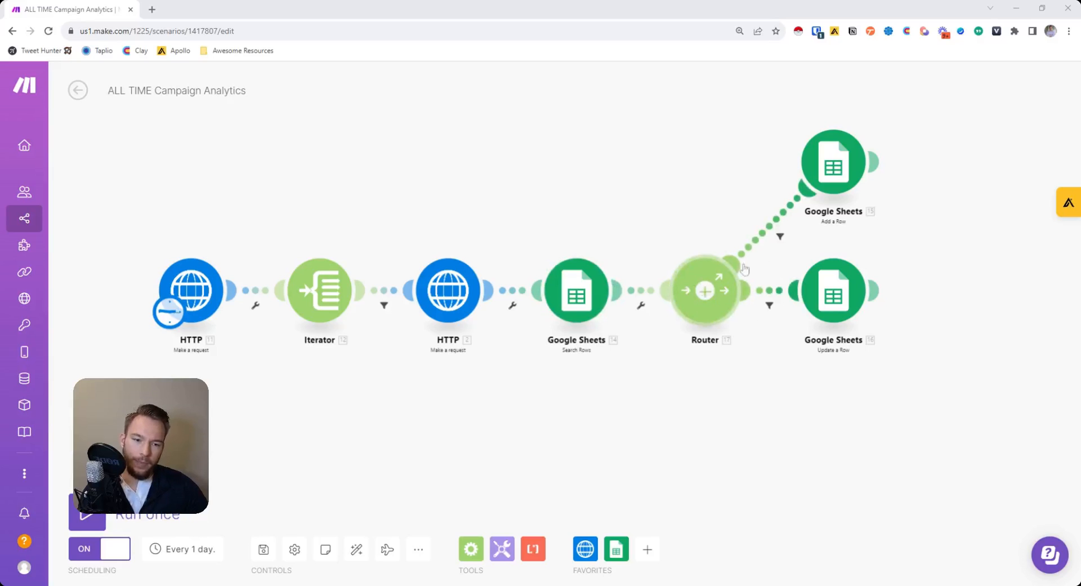
{"action": "mouse_move", "coordinate": [705, 320]}
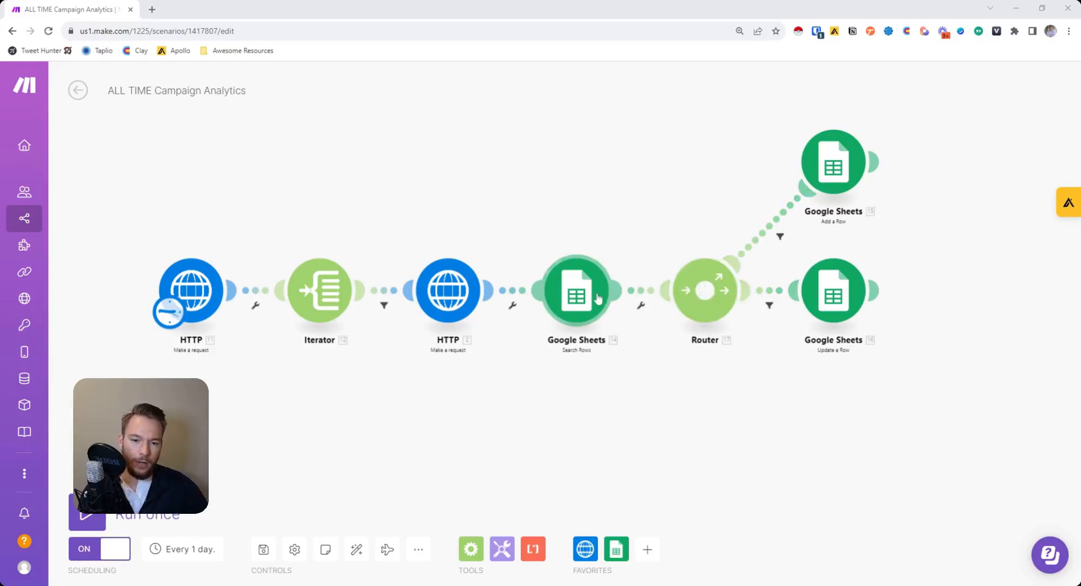
{"action": "mouse_move", "coordinate": [562, 291]}
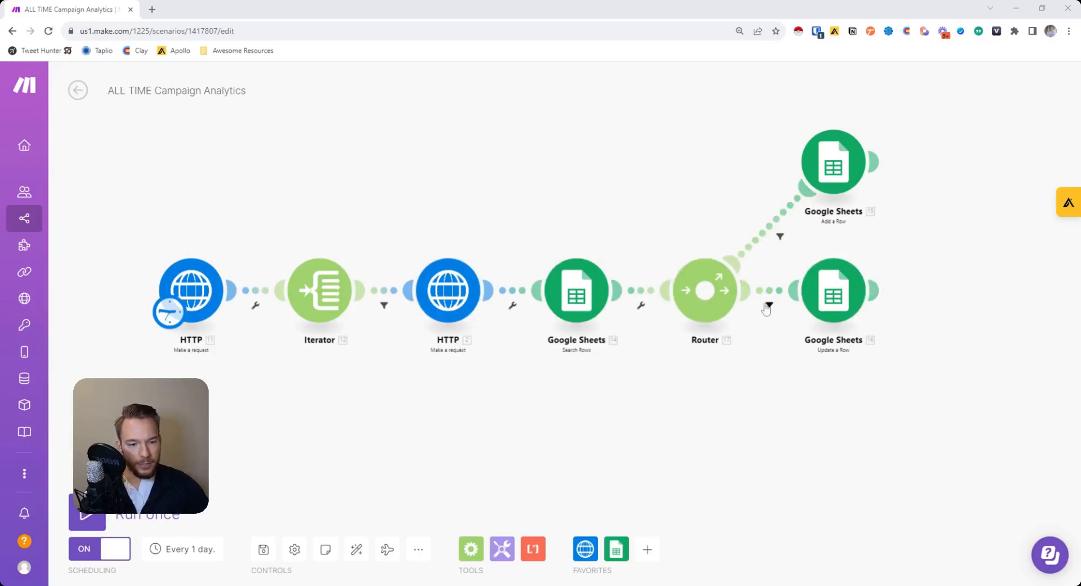
{"action": "left_click", "coordinate": [767, 307]}
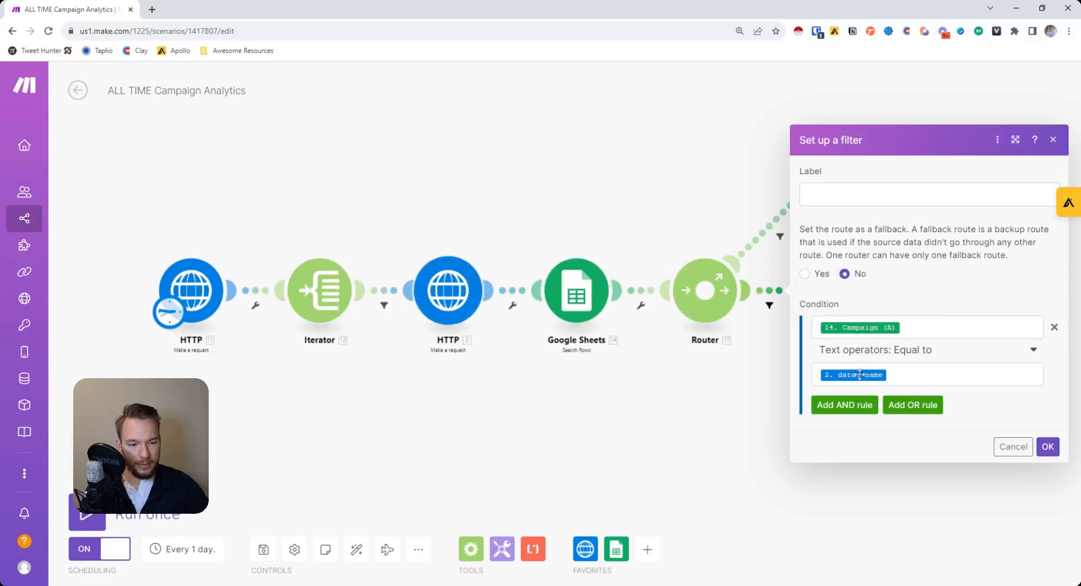
{"action": "mouse_move", "coordinate": [860, 327]}
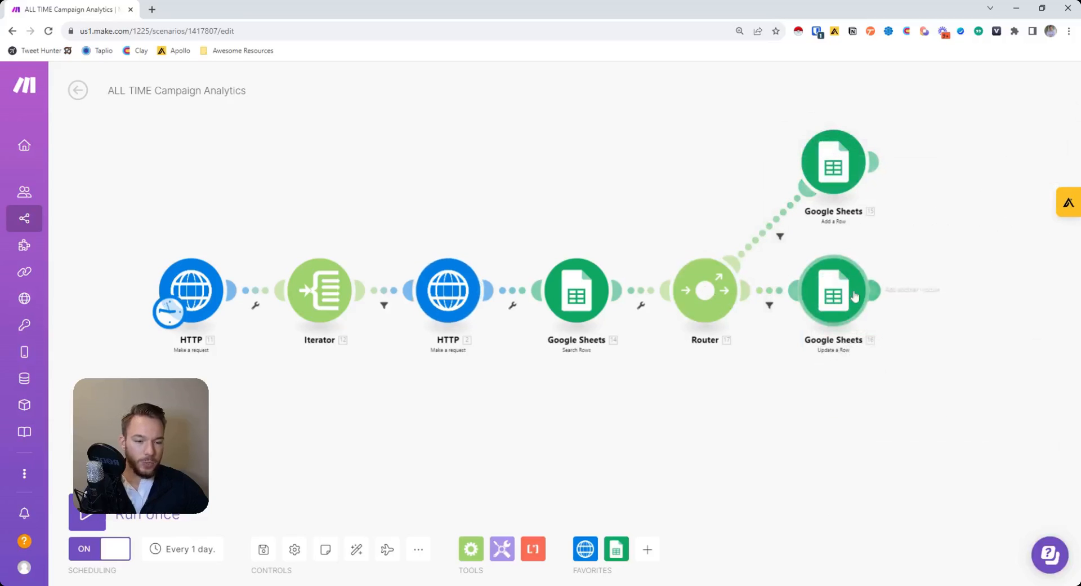
{"action": "mouse_move", "coordinate": [703, 291]}
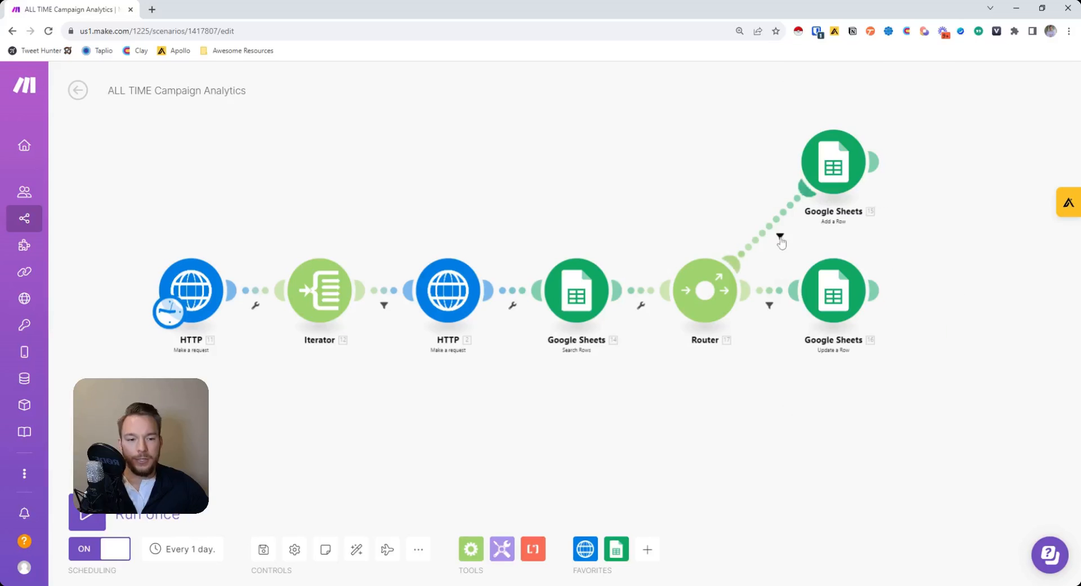
{"action": "left_click", "coordinate": [780, 236]}
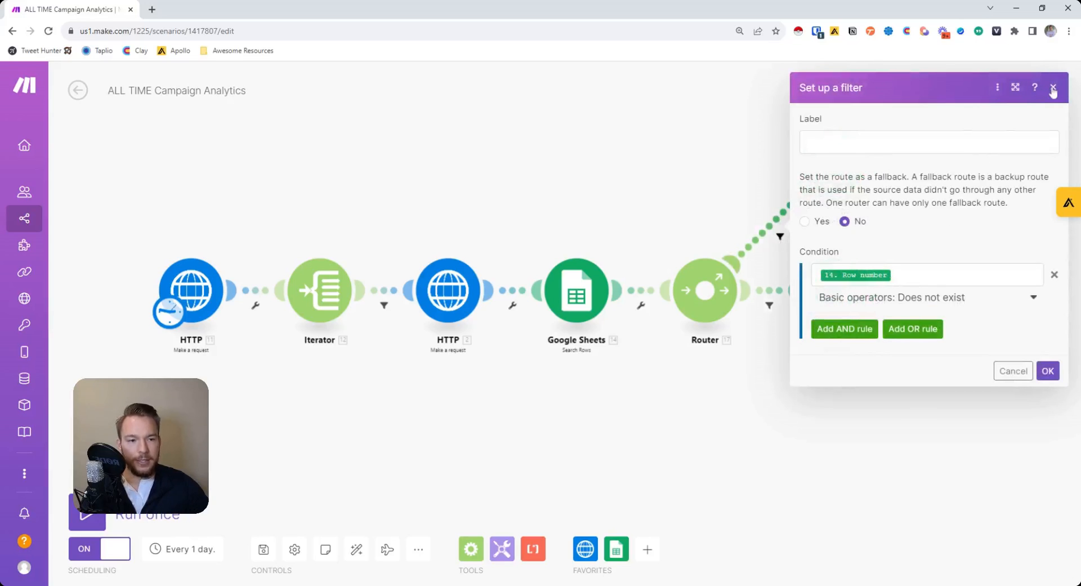
{"action": "left_click", "coordinate": [1054, 88]}
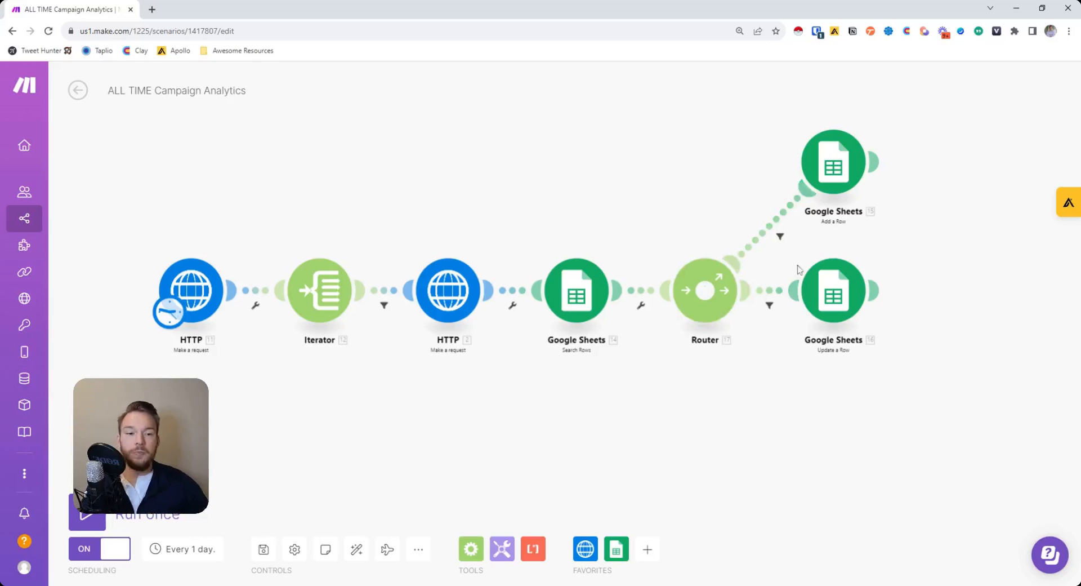
{"action": "mouse_move", "coordinate": [661, 303]}
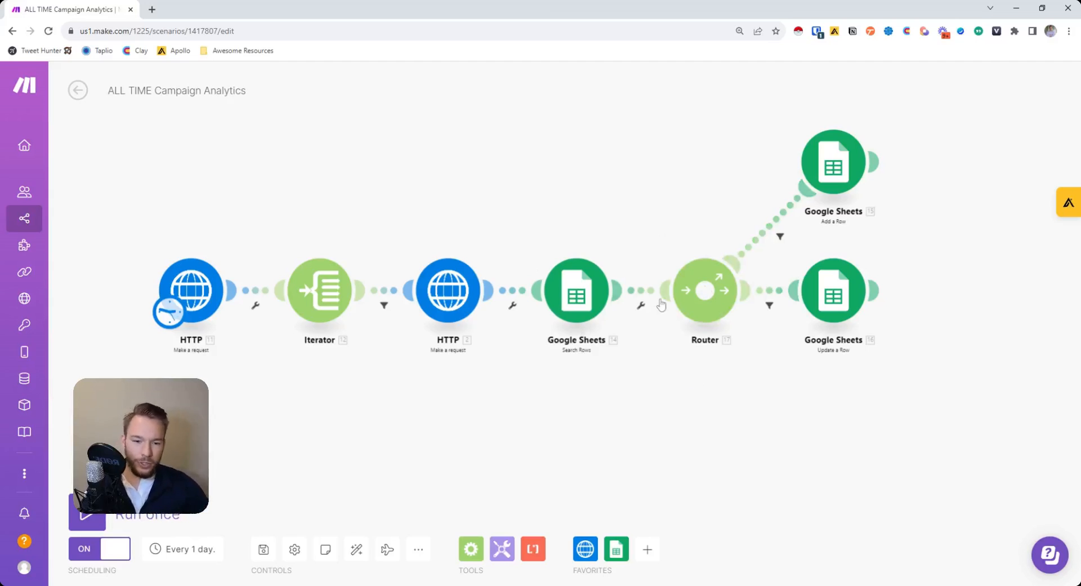
{"action": "mouse_move", "coordinate": [672, 350]}
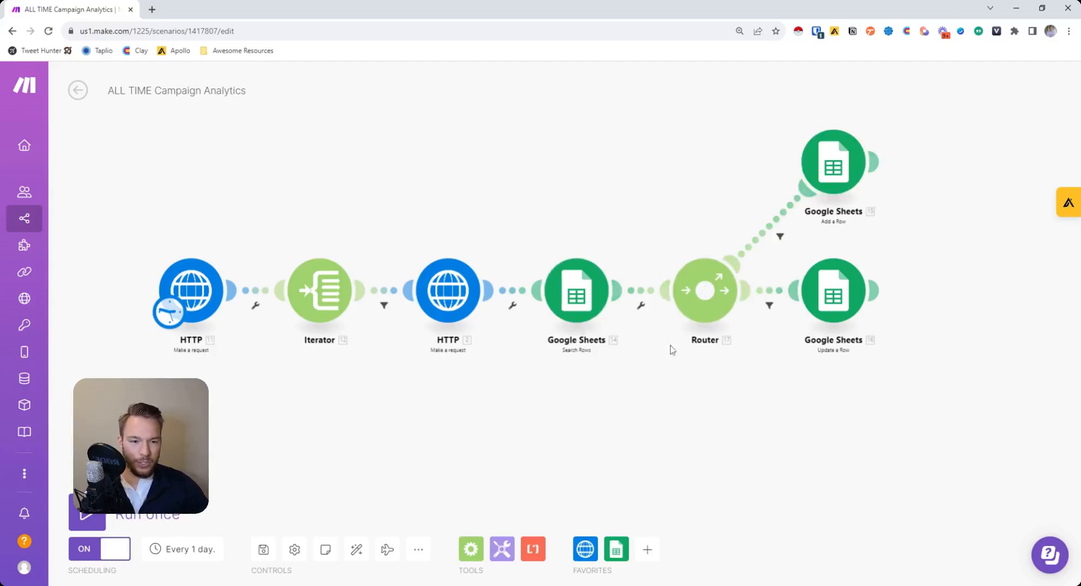